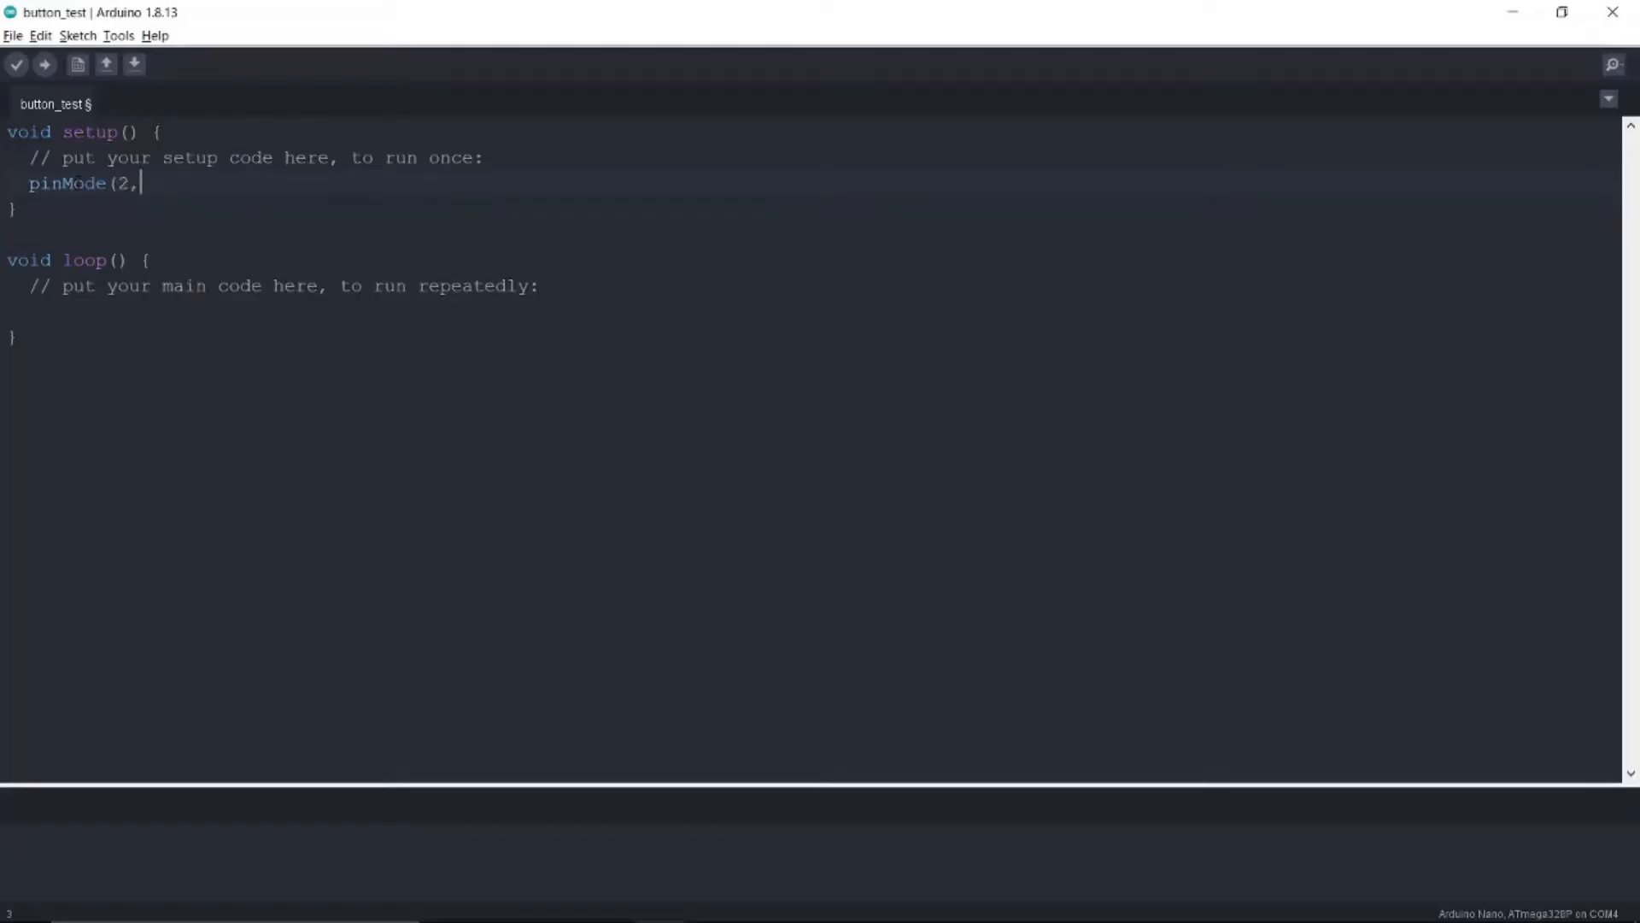
pyautogui.write('INPUT_PULLUP);')
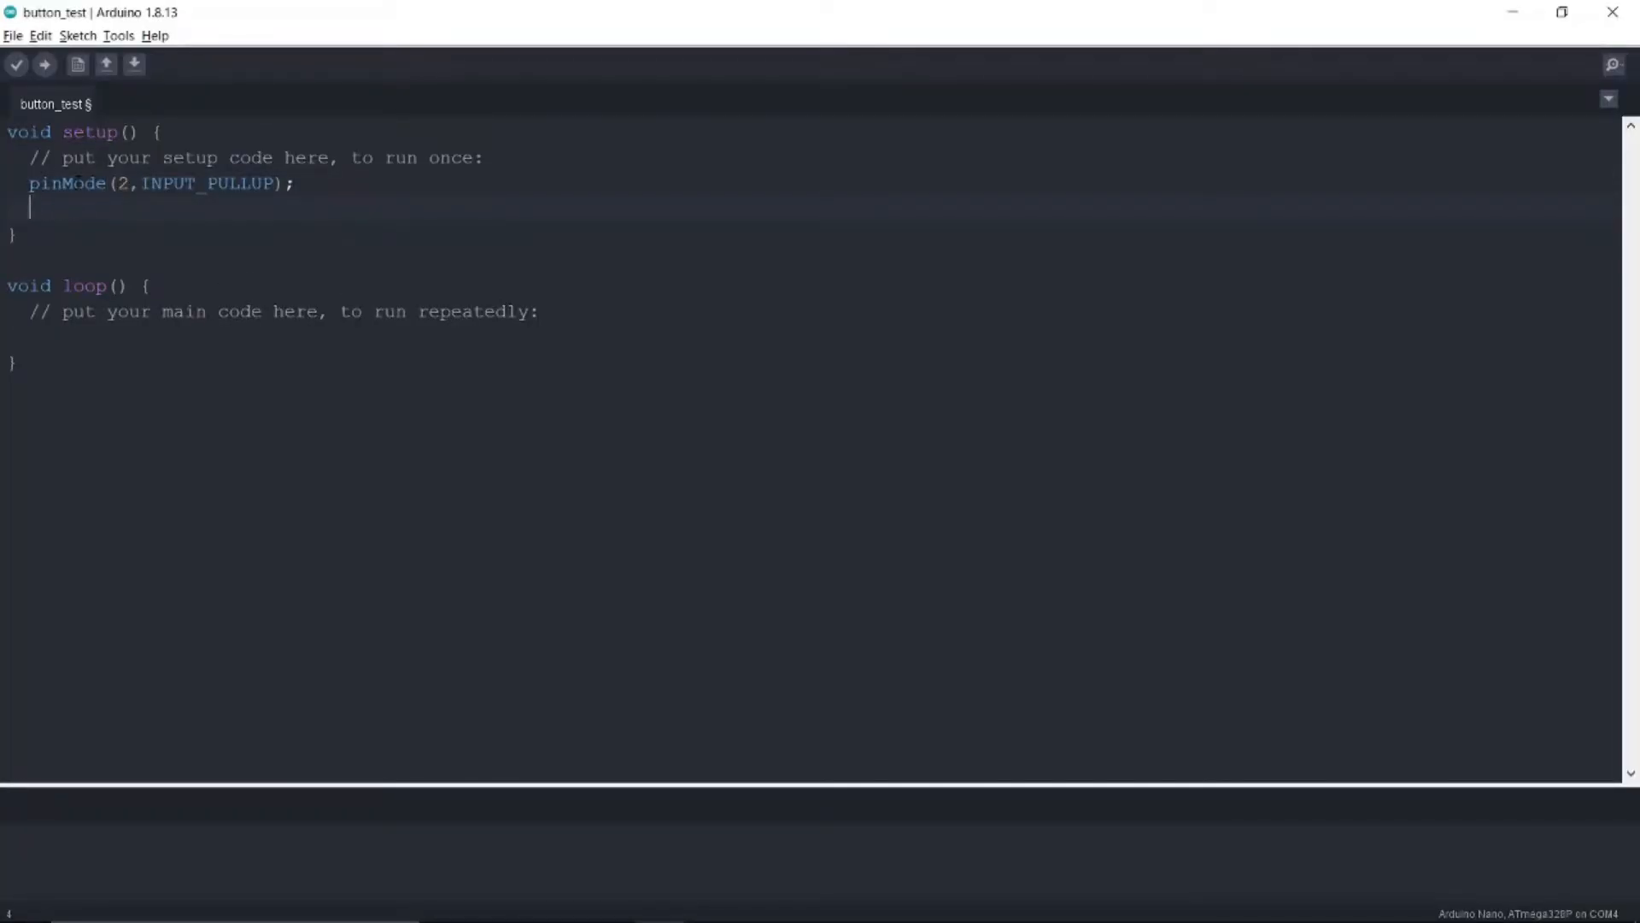
pyautogui.write('pinMode(12,OUTPUT);')
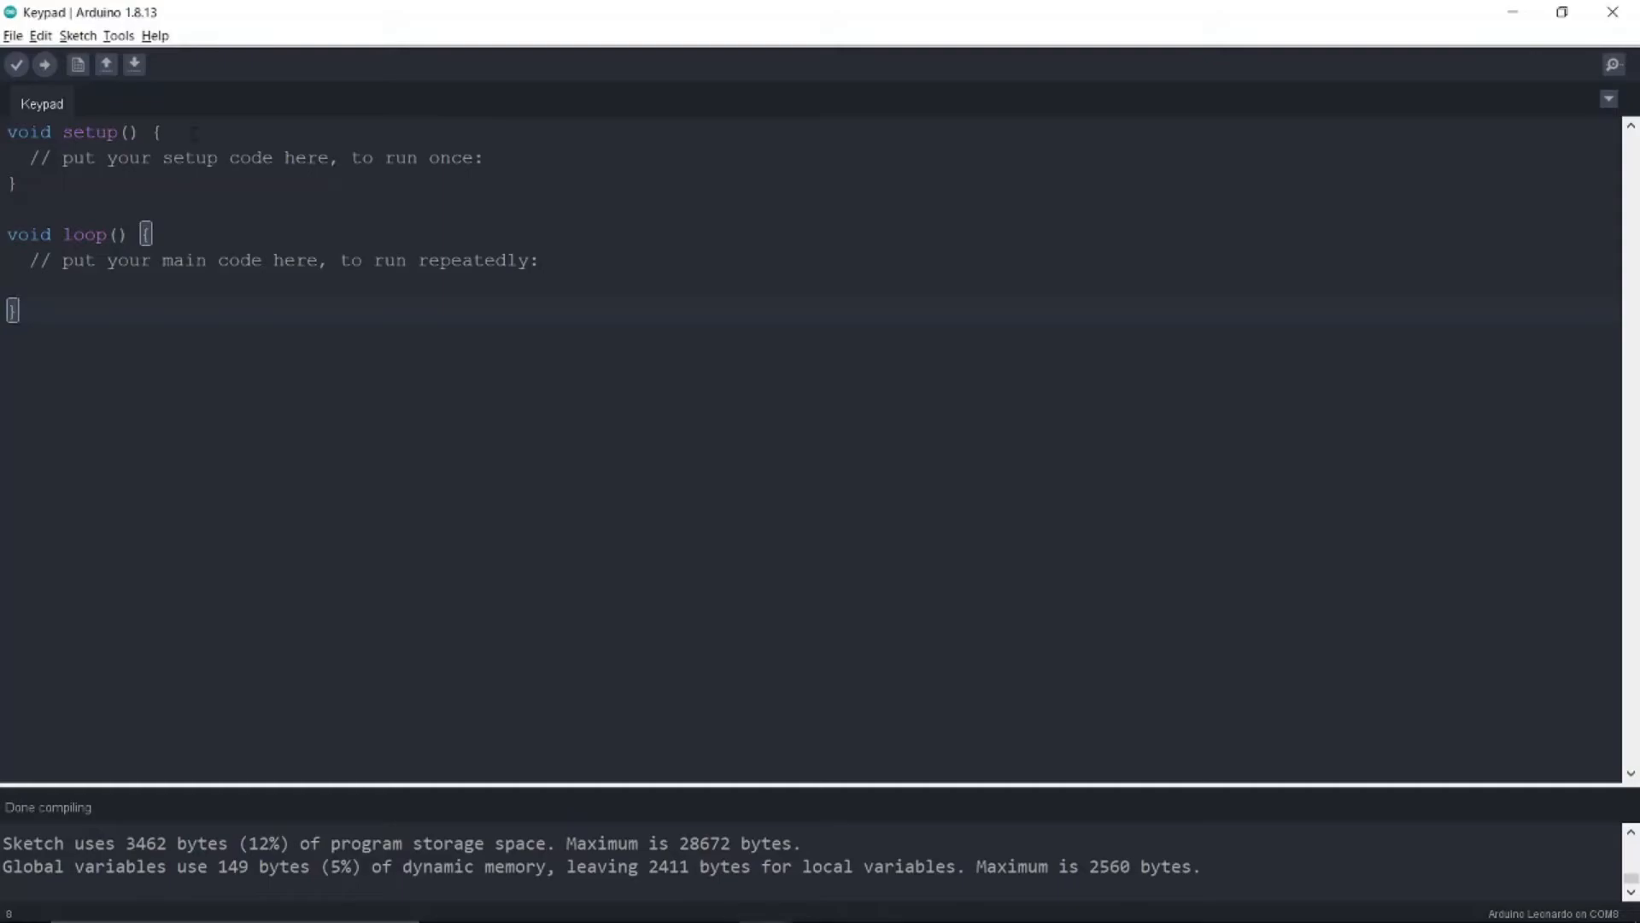
pyautogui.write('#include')
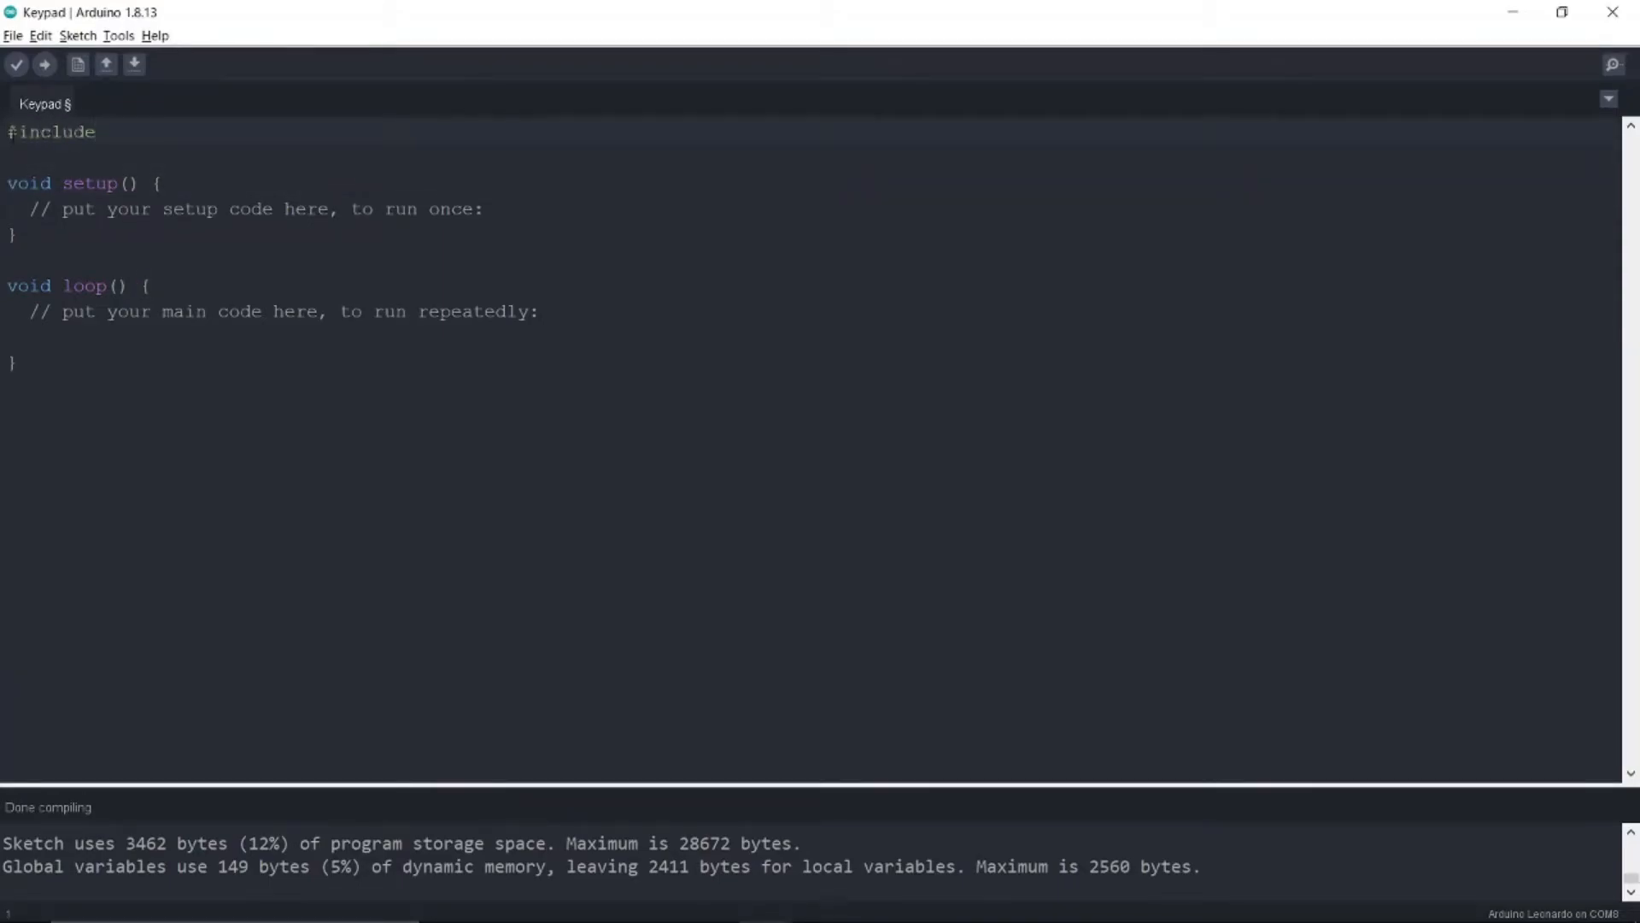
pyautogui.write('<Keyboard.h>')
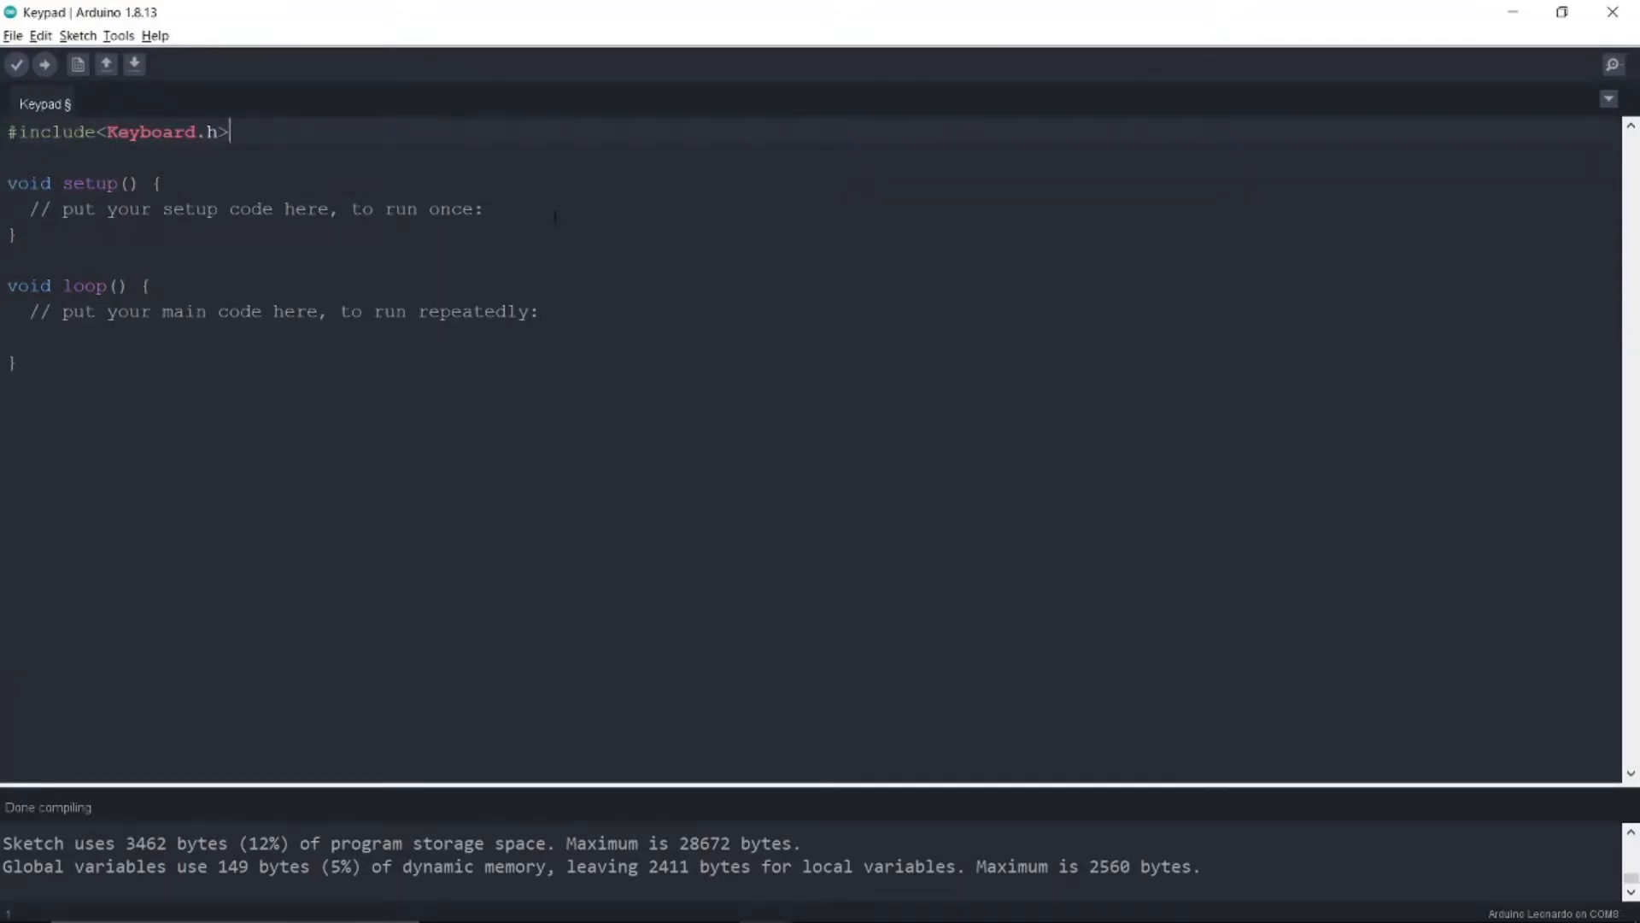
pyautogui.write('pinMode(2,INPUT_PUL')
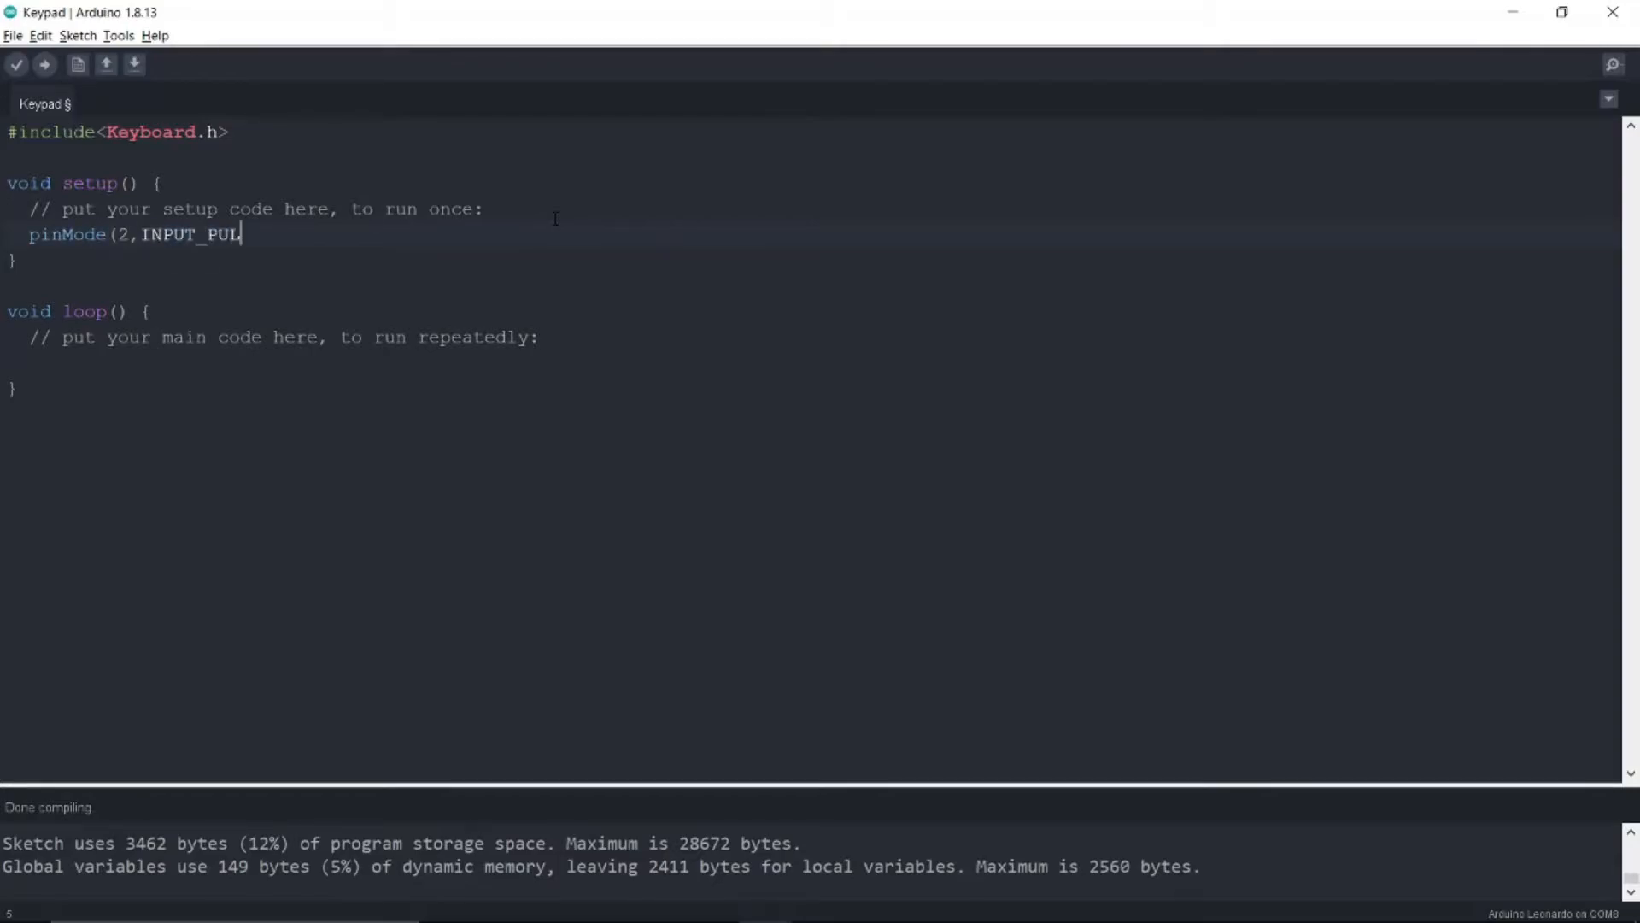
pyautogui.write('LUP);')
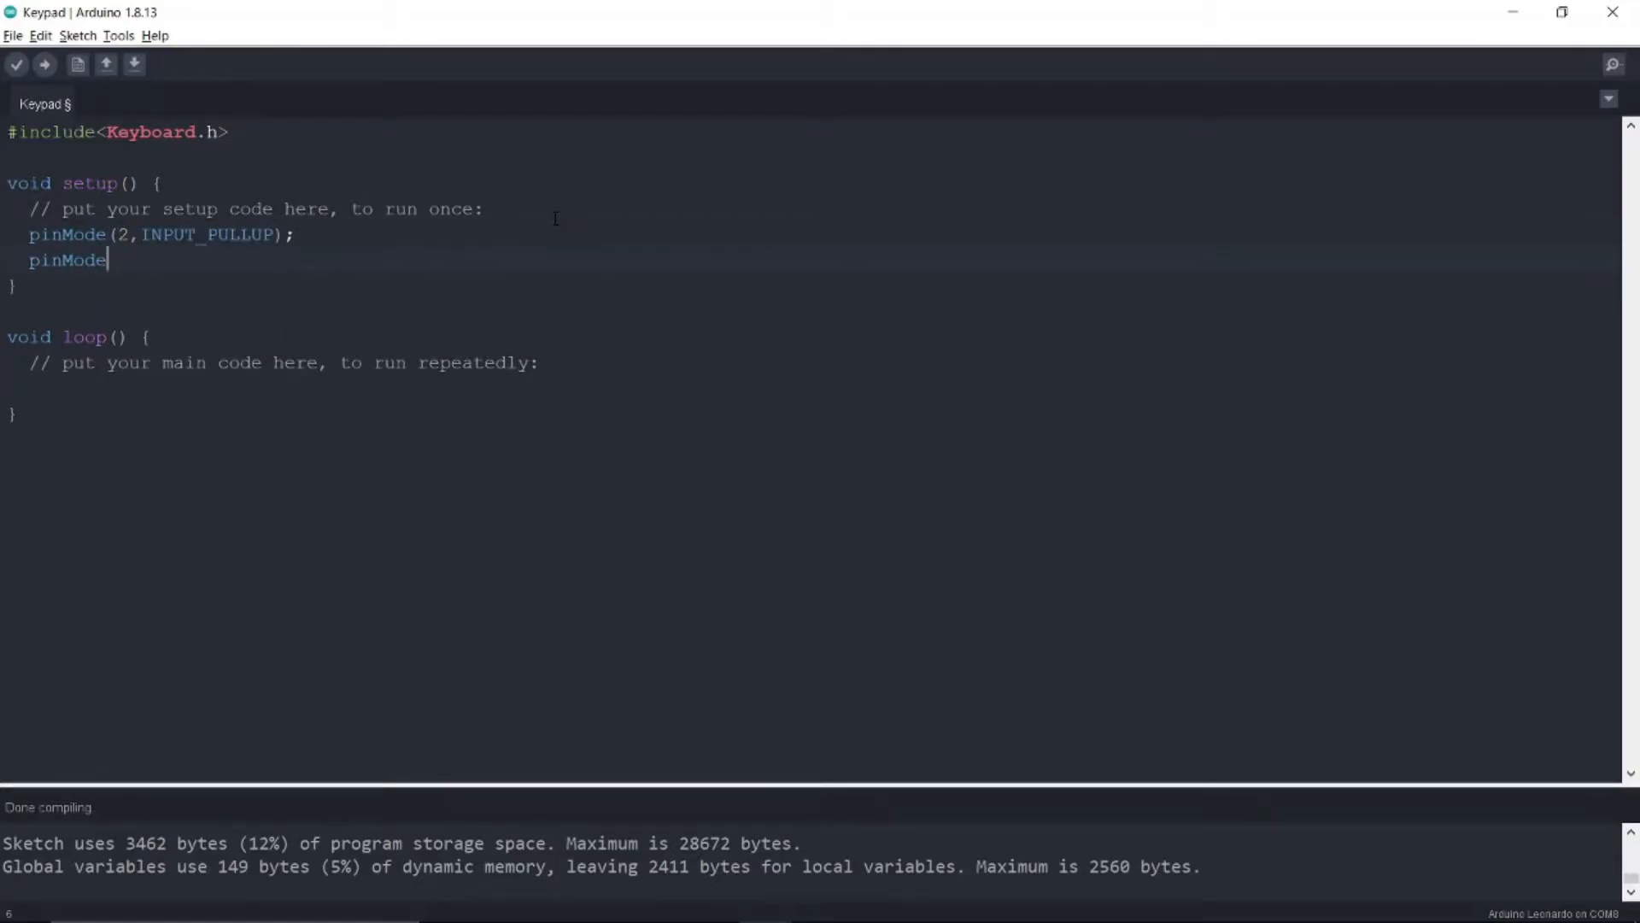
pyautogui.write('(3,INPUT_PULLUP);')
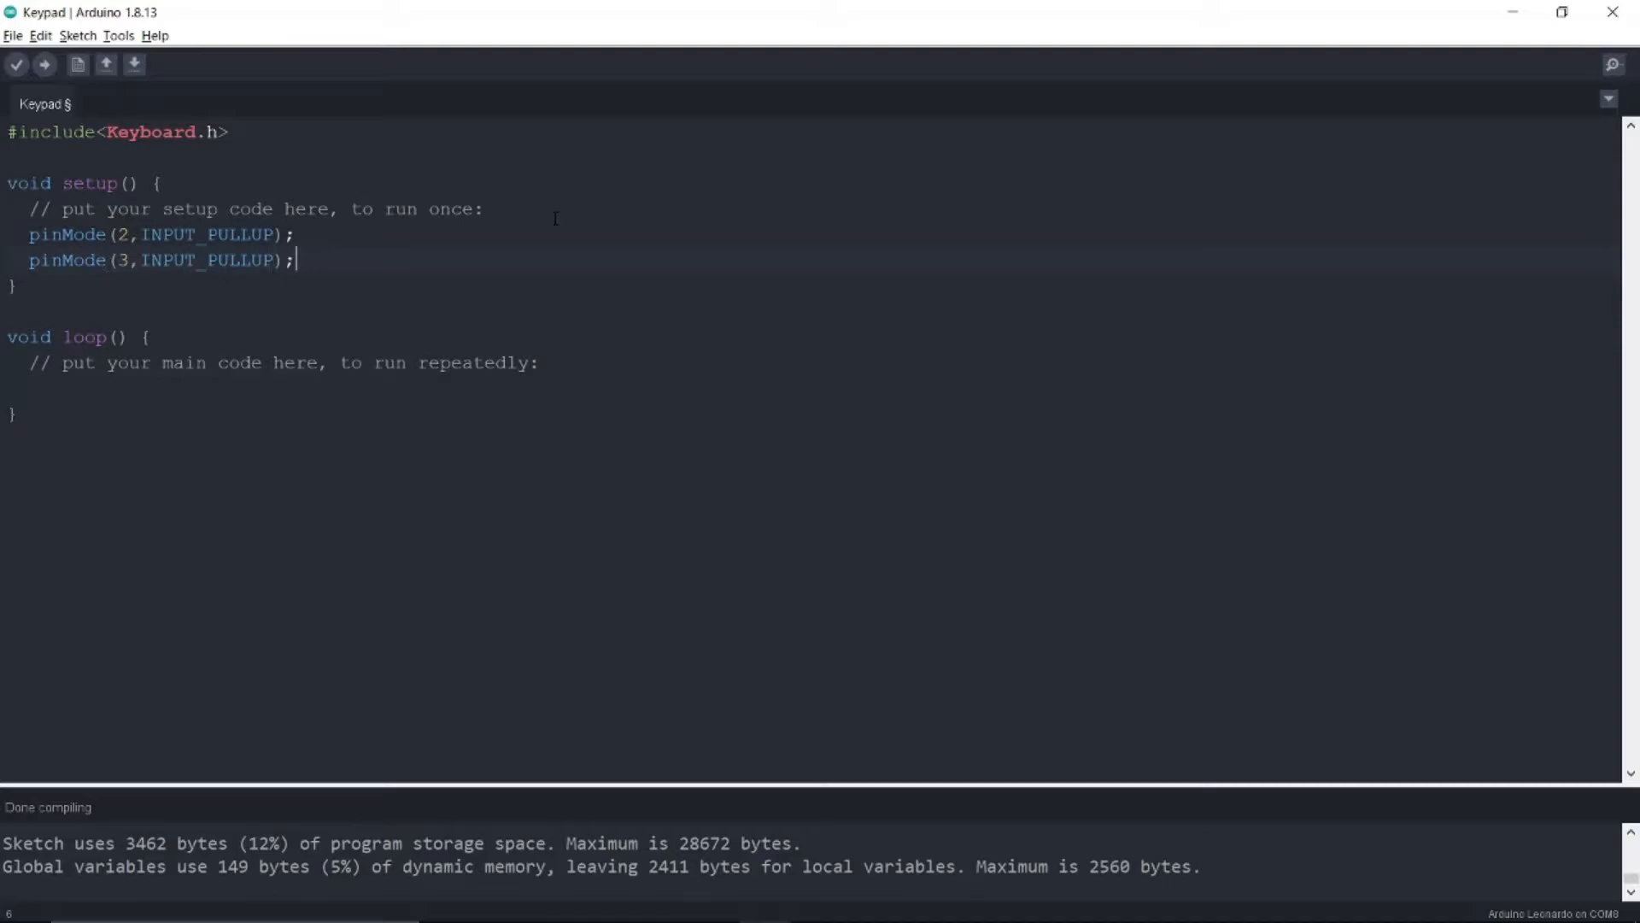
pyautogui.write('Keyboard.begin();')
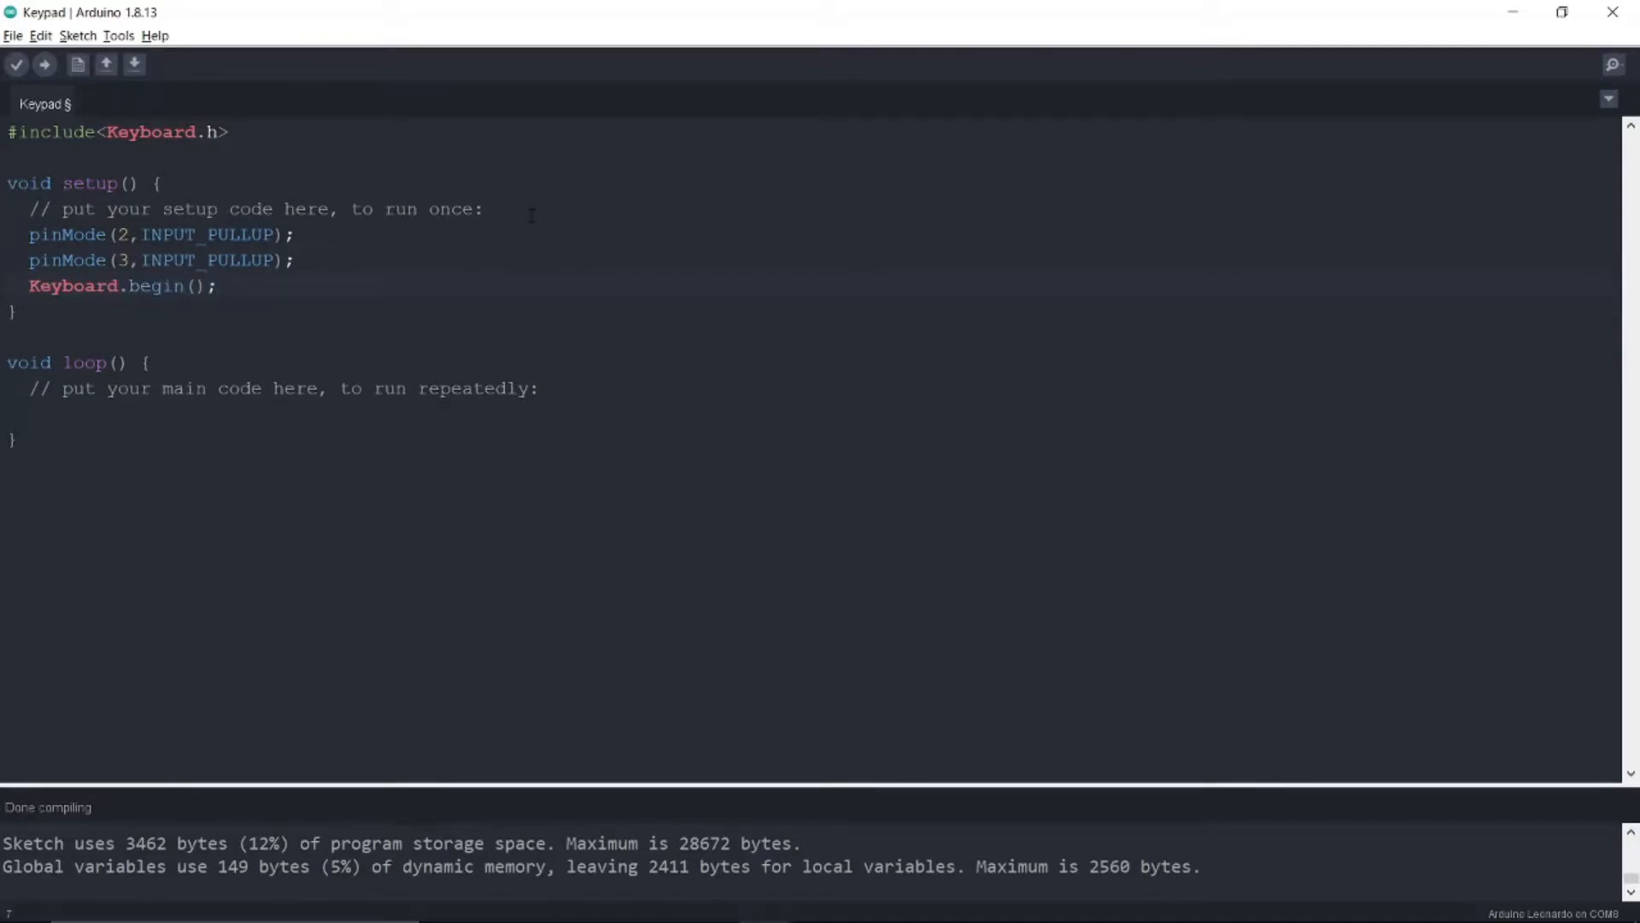
pyautogui.write('while(digita')
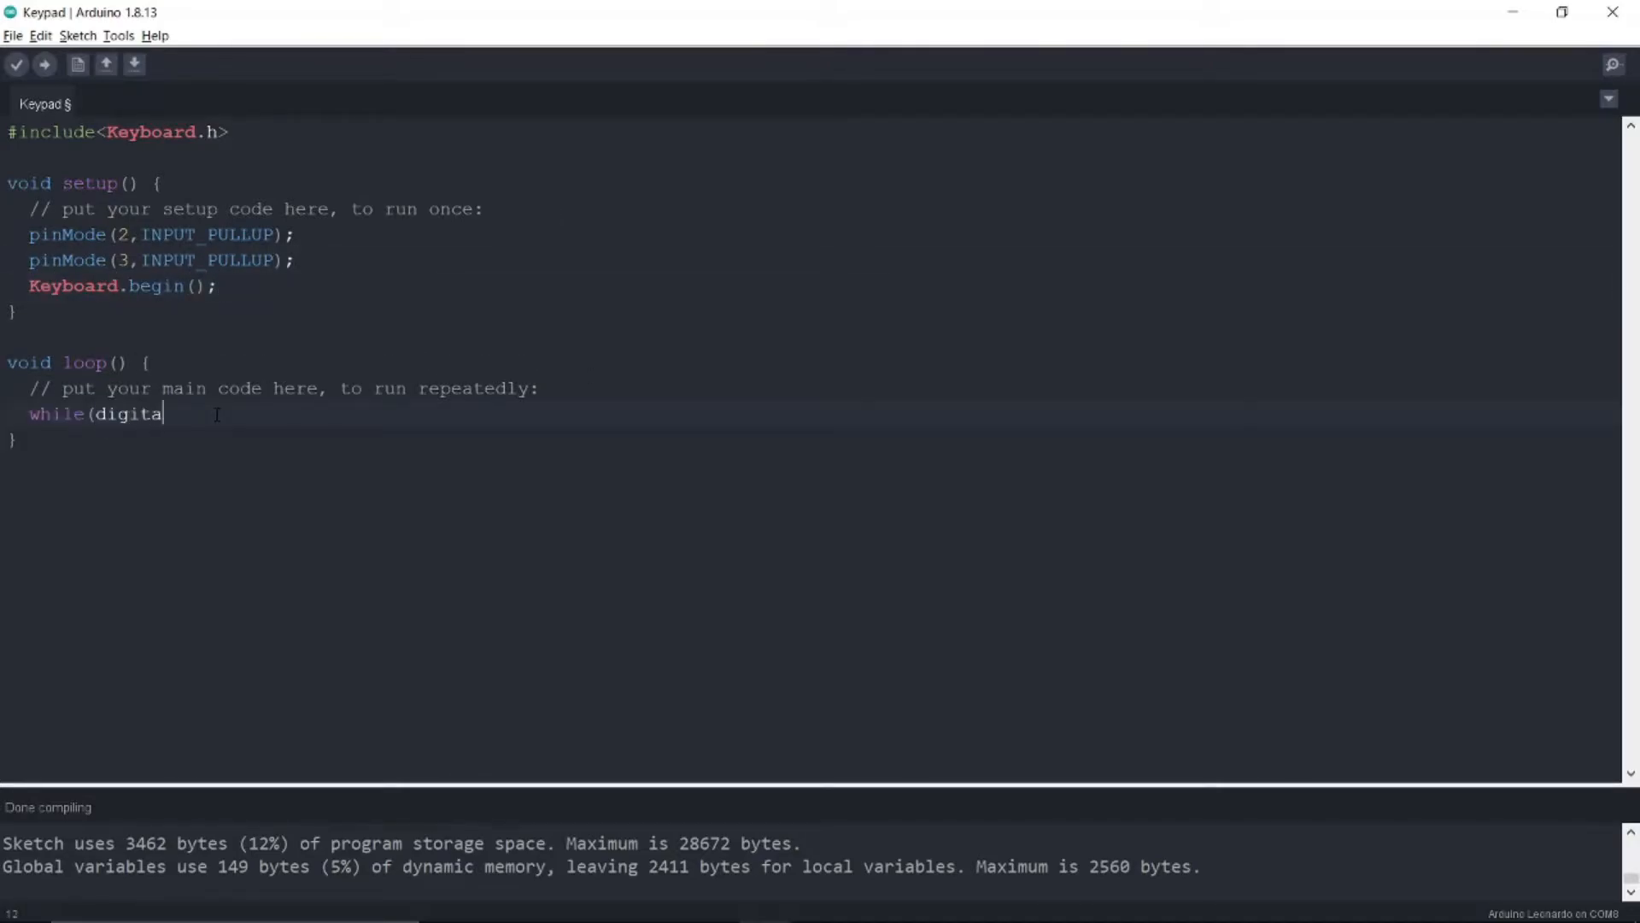